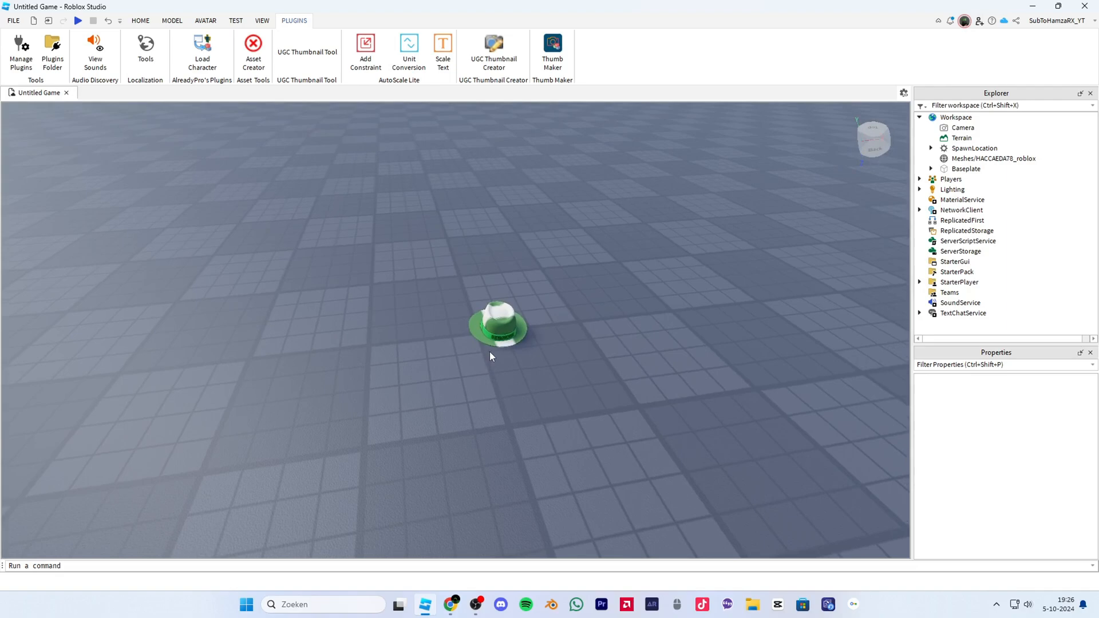
Step: Select the green hat MeshPart in the viewport
drag(491, 356, 519, 365)
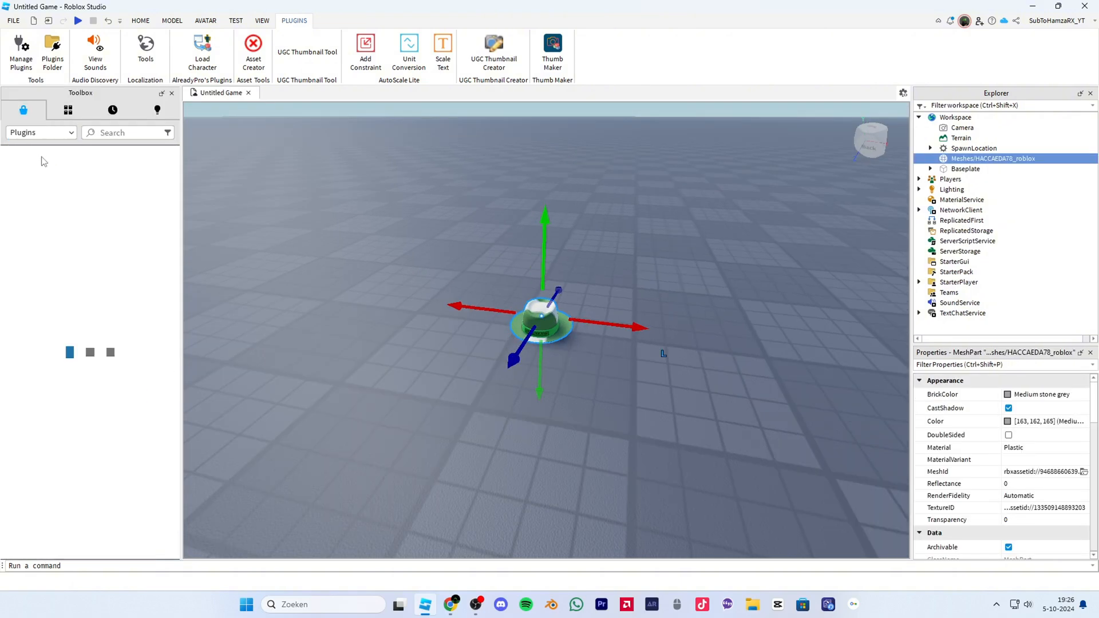
Step: Find the Load Character plugin by searching 'load chara' and spawn your avatar
click(126, 132)
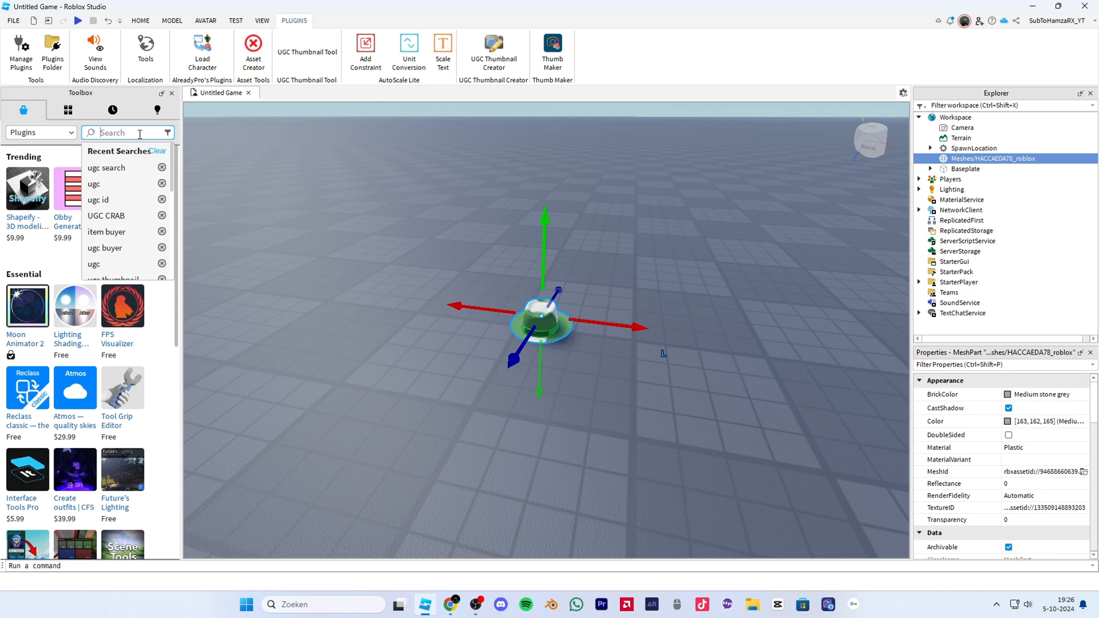
text(load character)
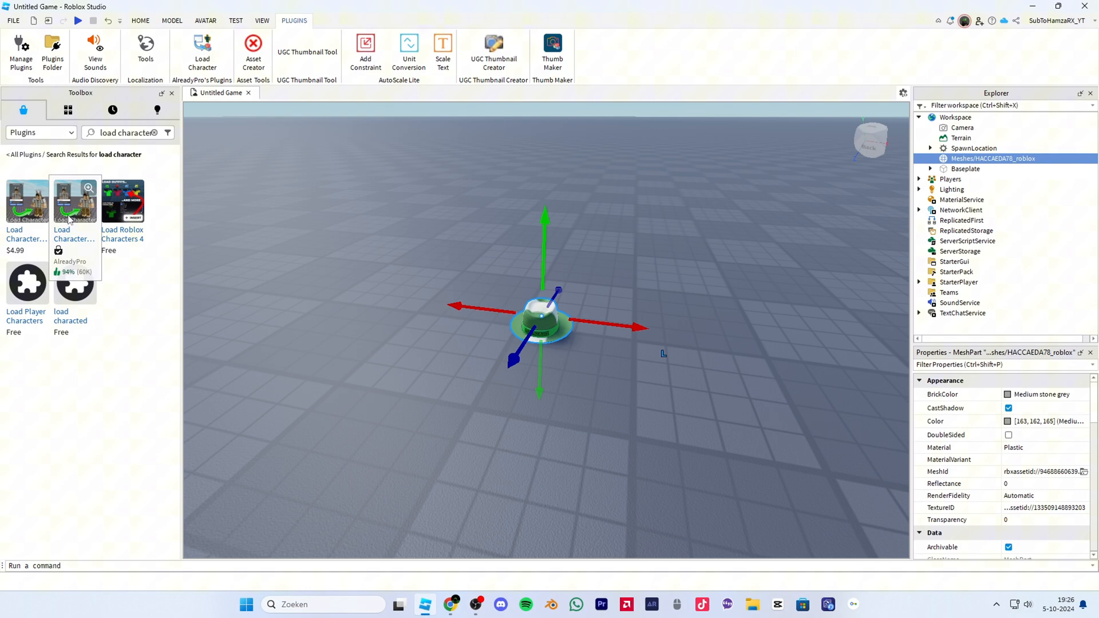
click(74, 201)
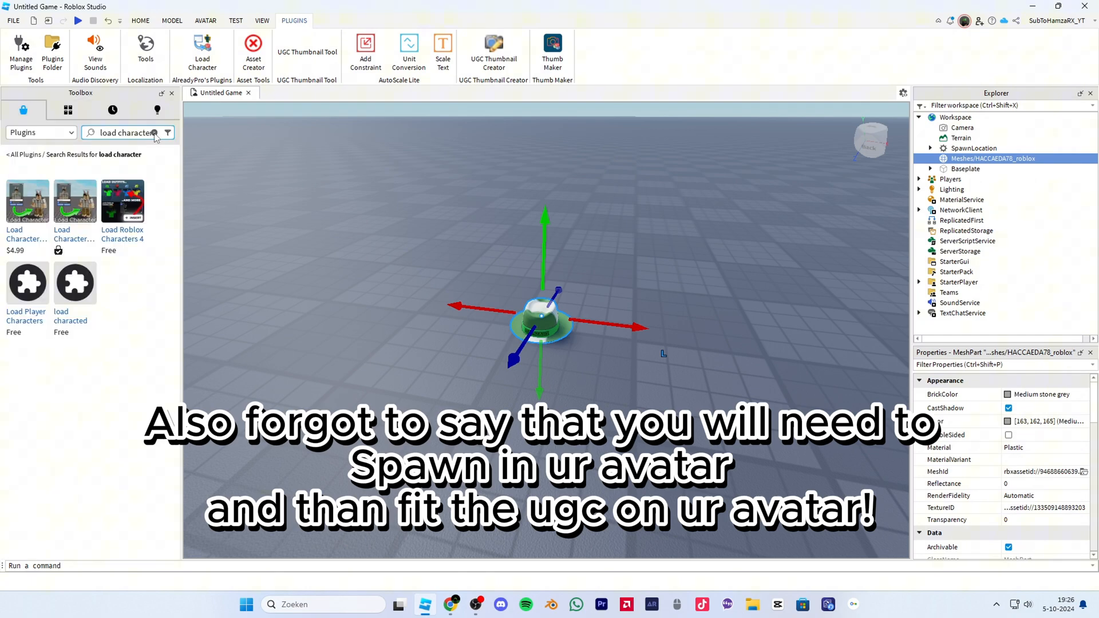
Step: Search the toolbox for 'ugc' and pick the Asset Creator plugin result
click(156, 132)
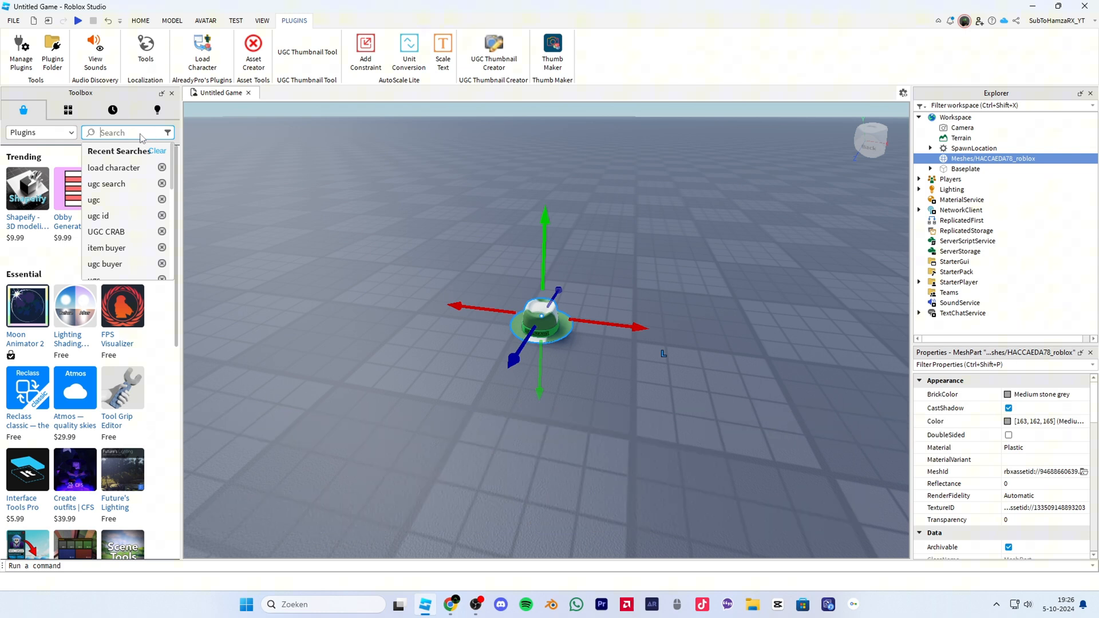
text(ugc)
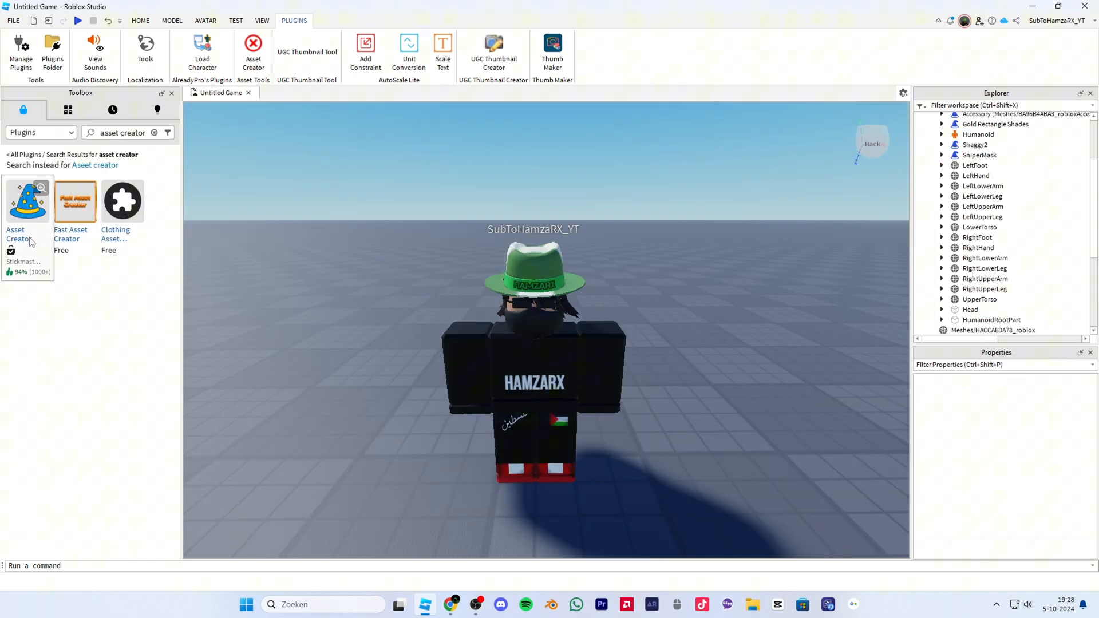
click(26, 201)
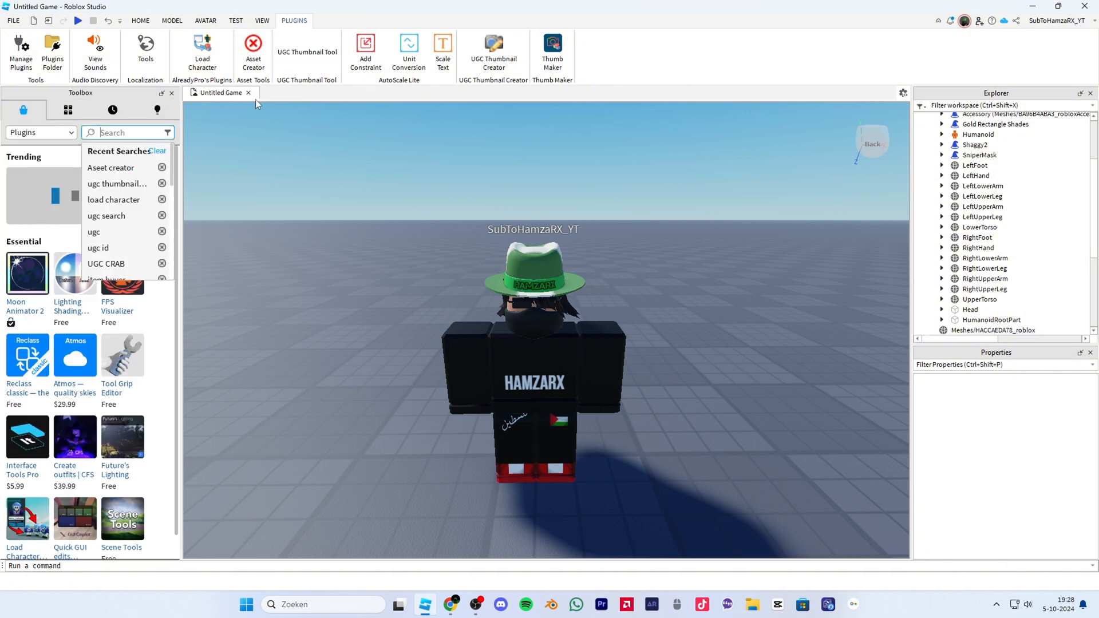
Step: In Asset Creator, choose Accessory, the hat mesh as the part and your avatar as the character
click(253, 49)
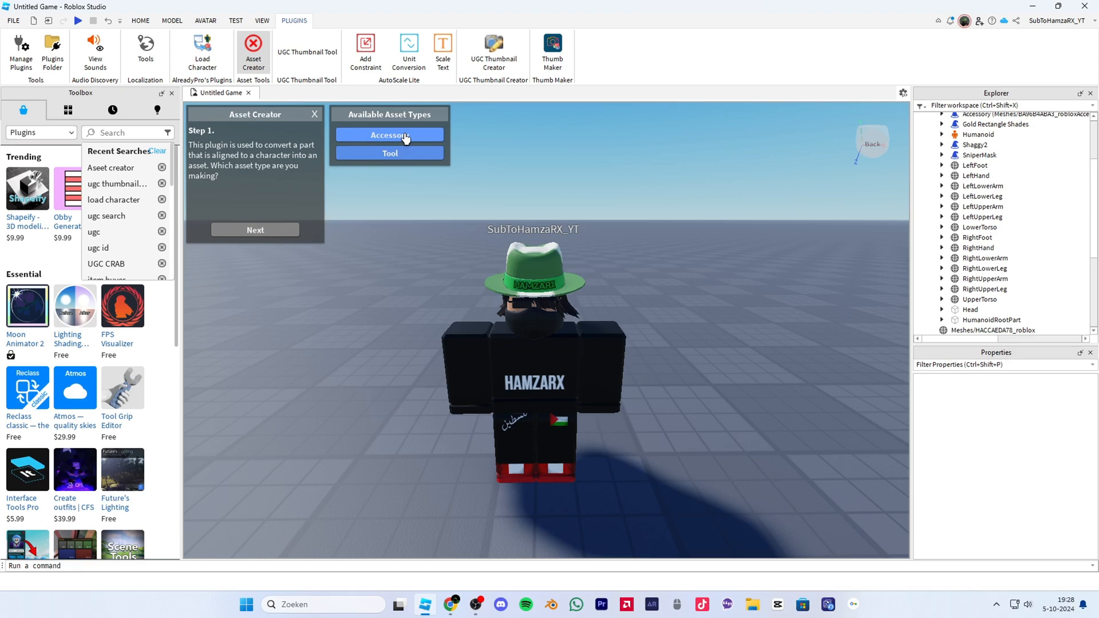
click(389, 135)
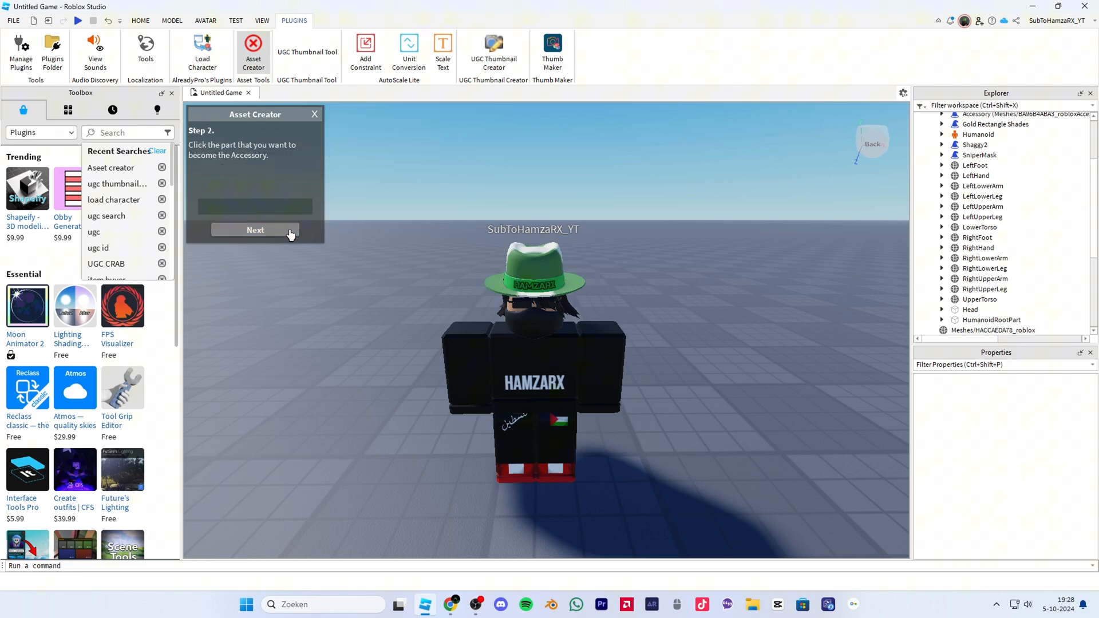
click(931, 158)
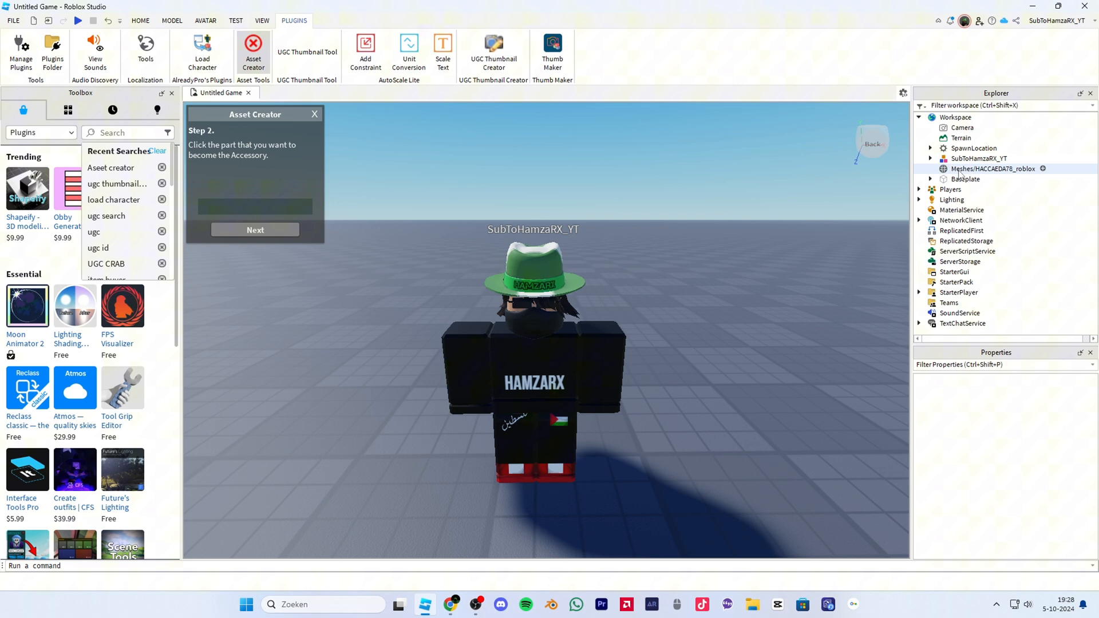
click(535, 270)
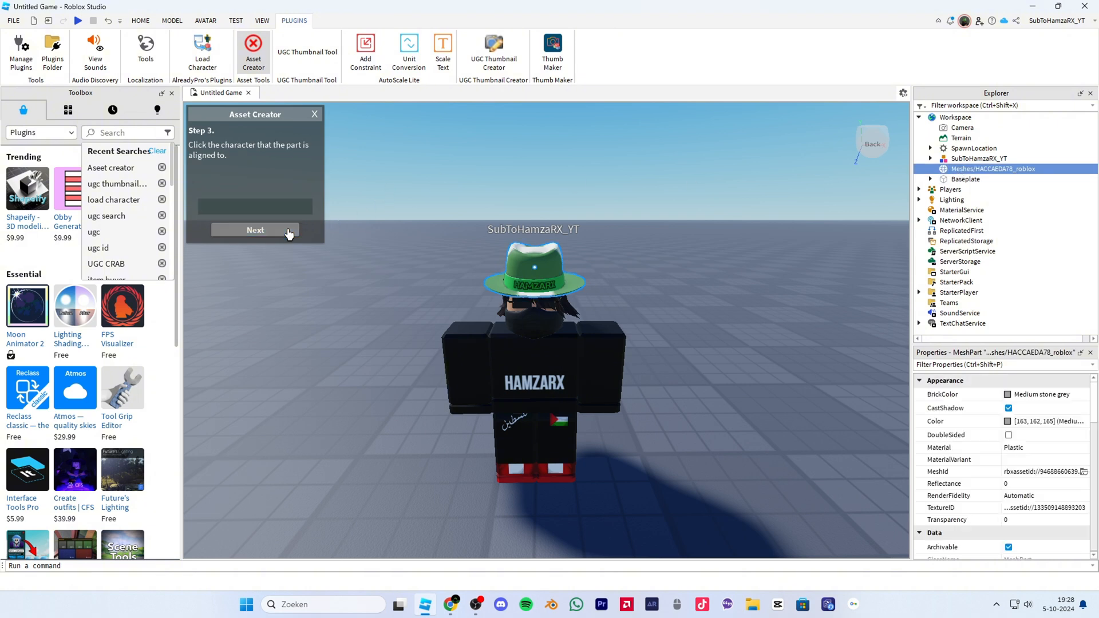
click(535, 365)
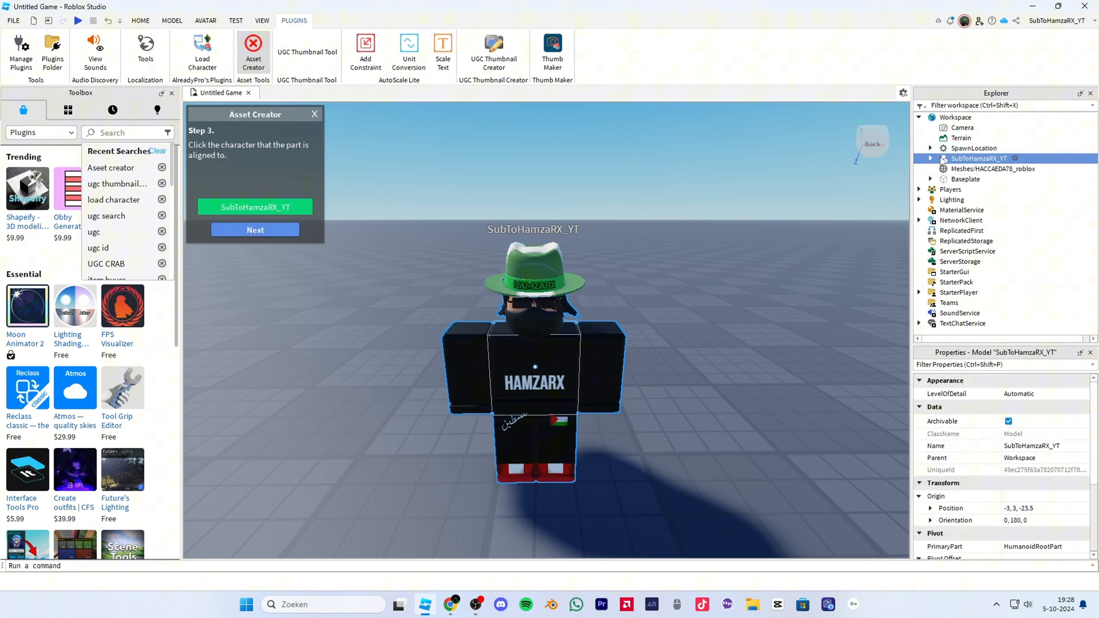
Step: Set HatAttachment as the attachment point and Classic character type, then finish the accessory
click(255, 230)
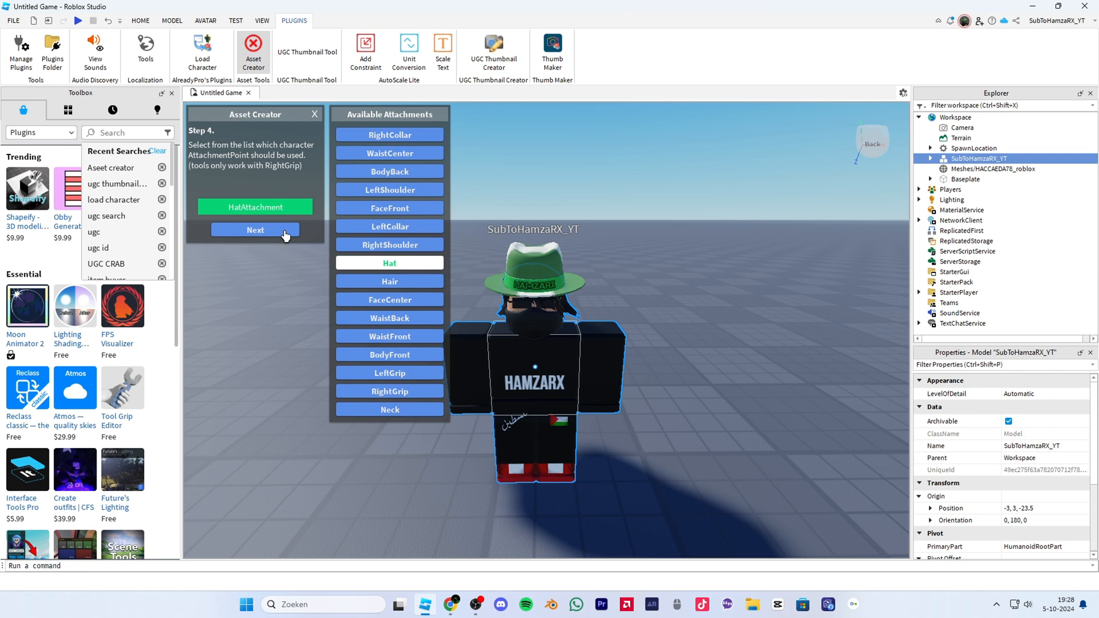
mouse_move(376, 264)
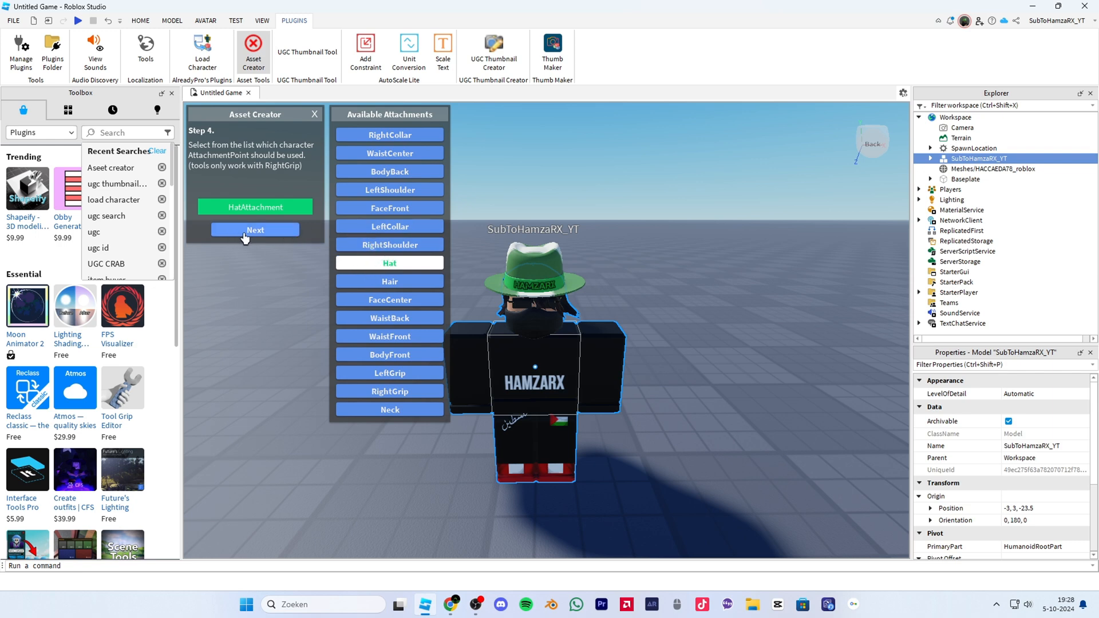
click(254, 230)
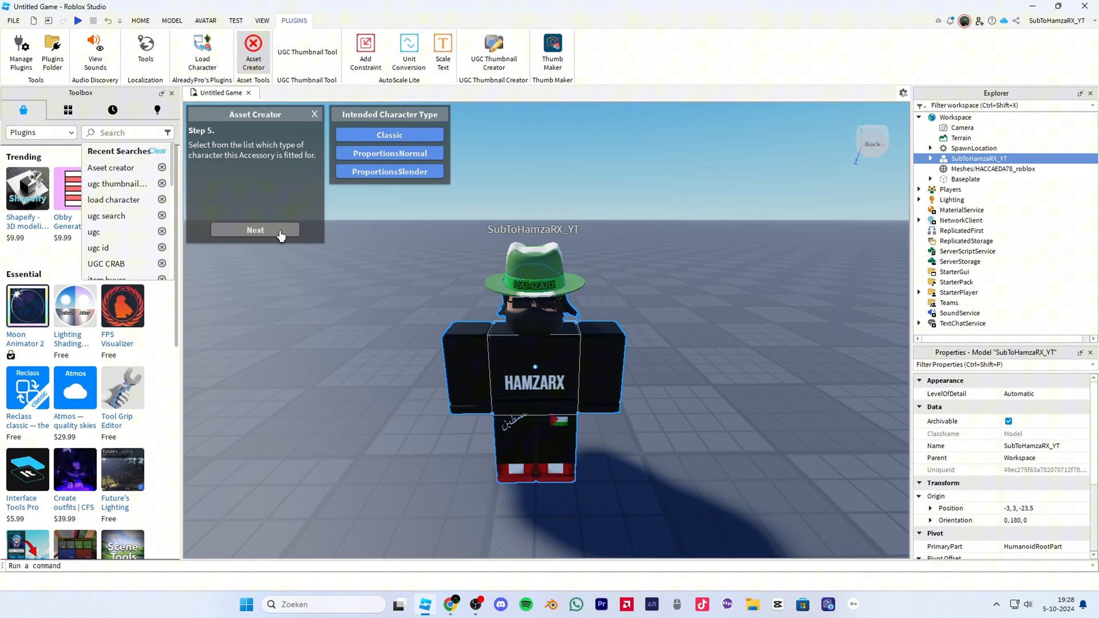
click(390, 134)
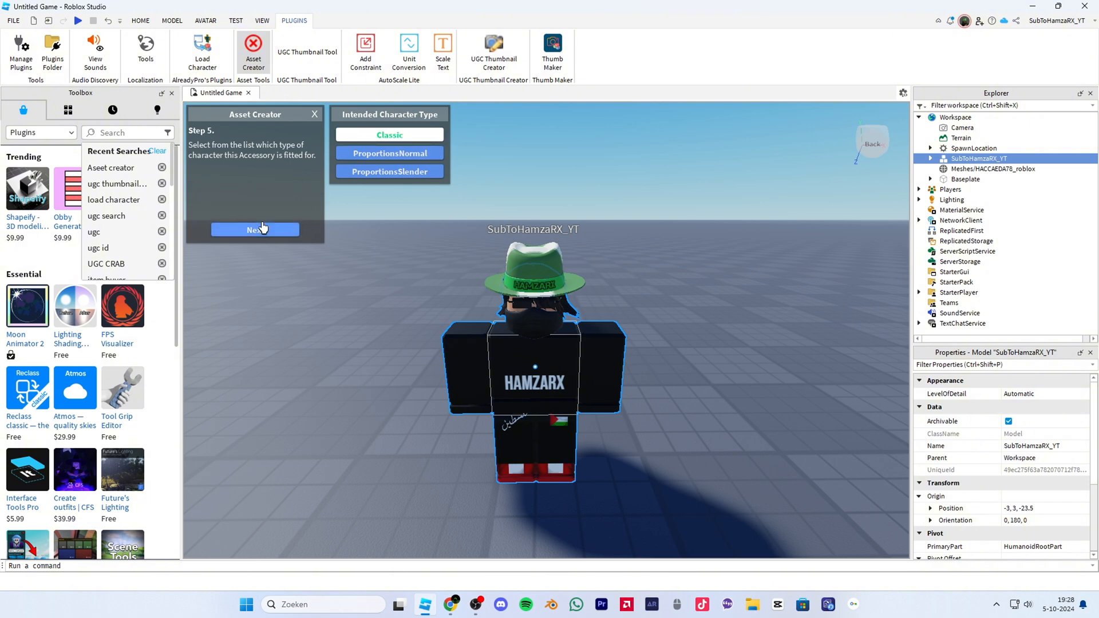
click(255, 229)
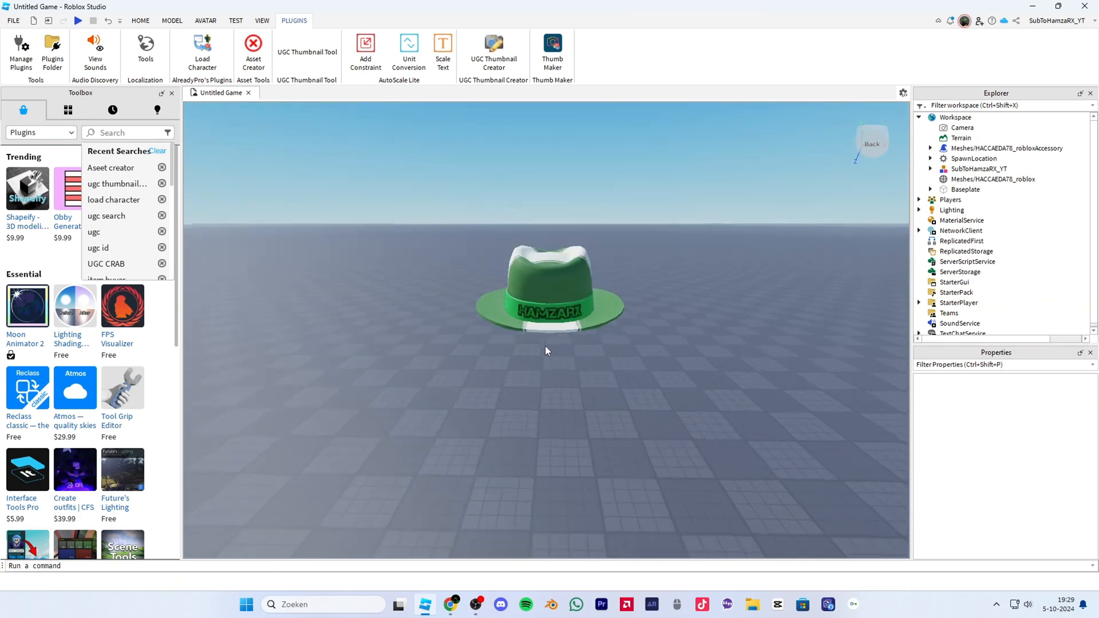
Step: Select the hat accessory and accept a UGC thumbnail focused on the green hat
click(551, 288)
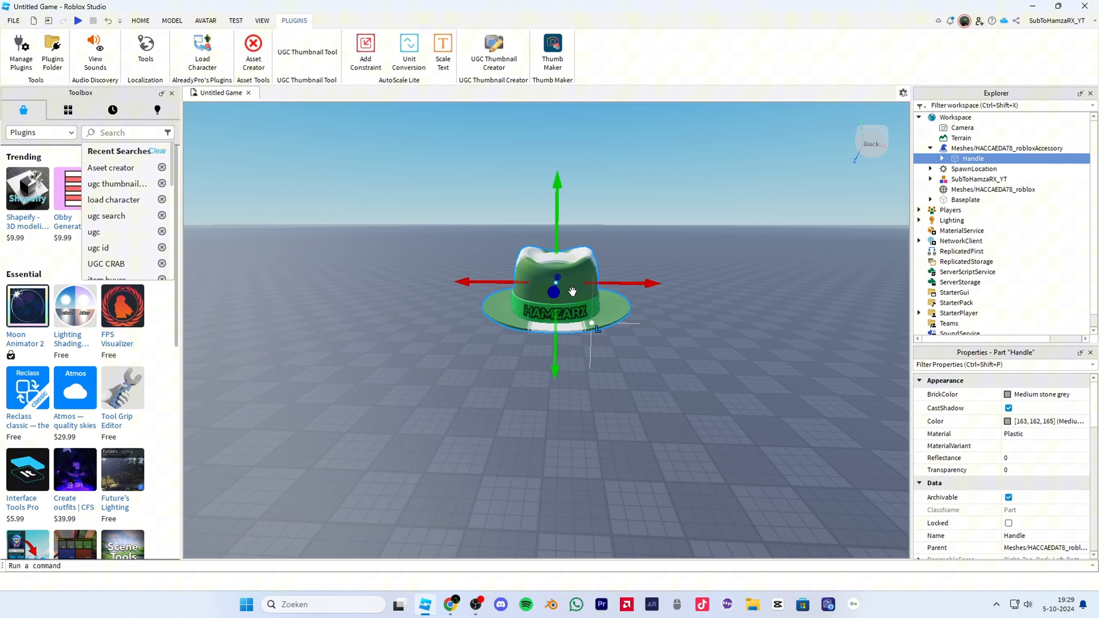
click(1008, 148)
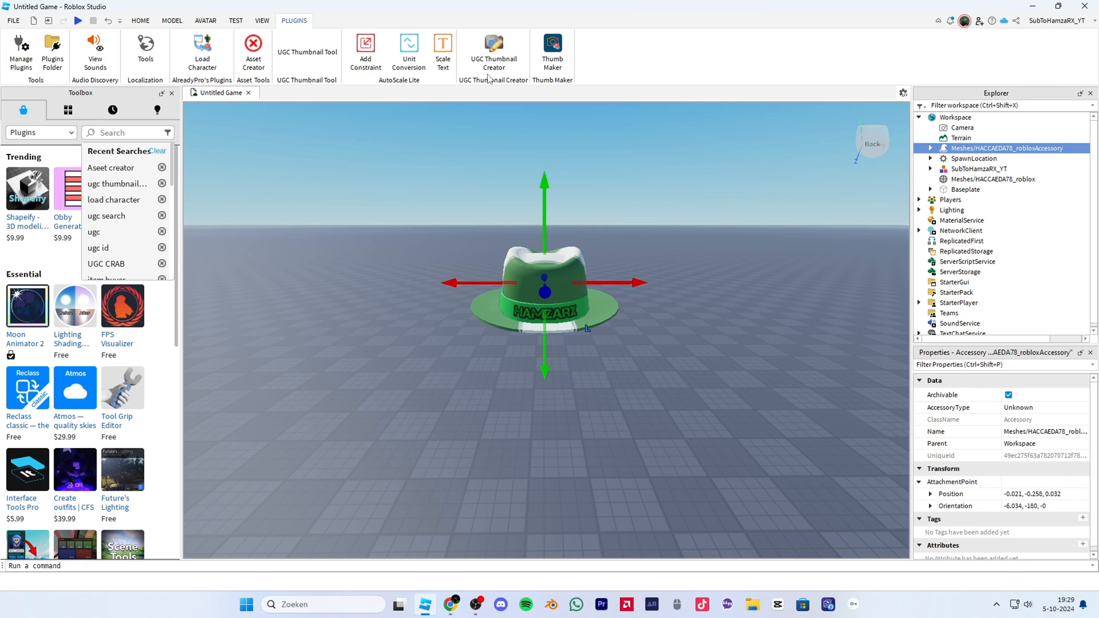
click(493, 49)
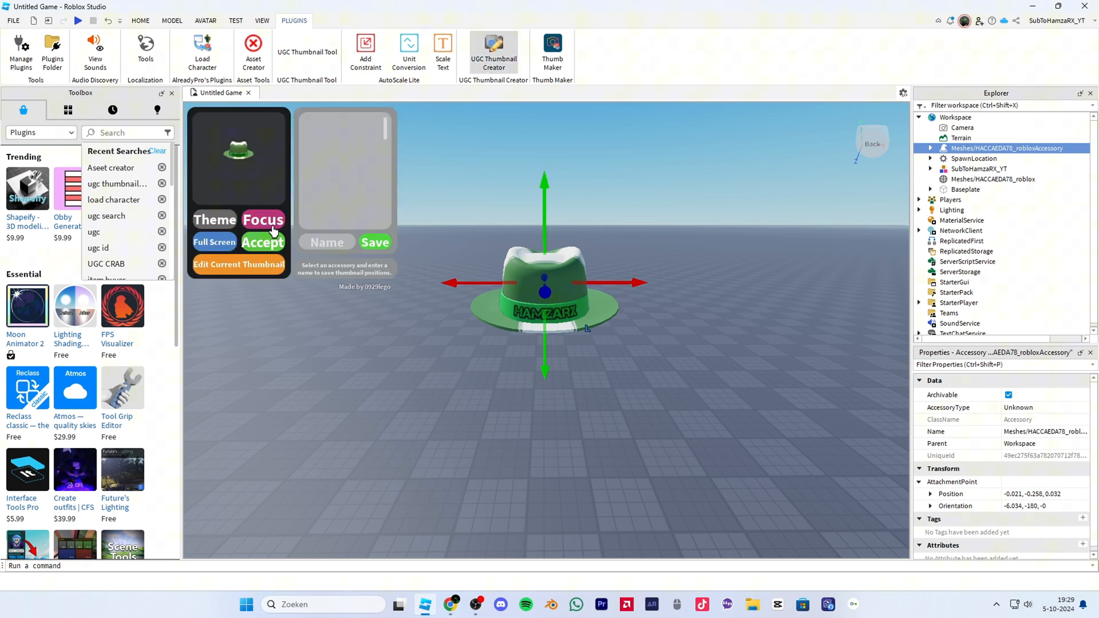
click(263, 224)
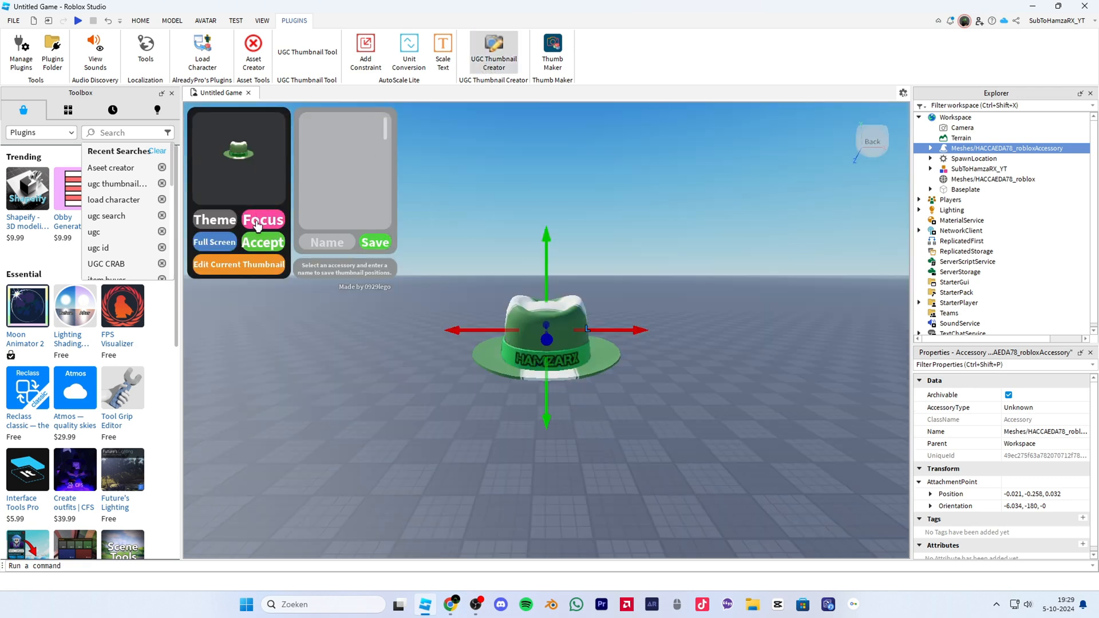
click(263, 241)
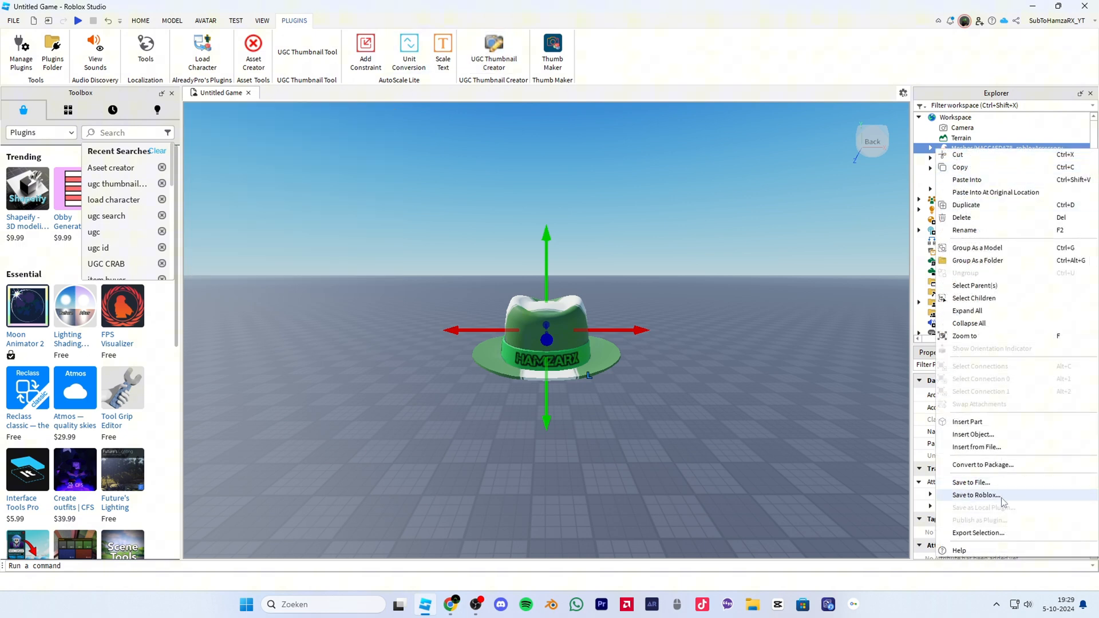
Step: Save to Roblox as 'HamzaRX test hat' with asset category Hat
click(976, 494)
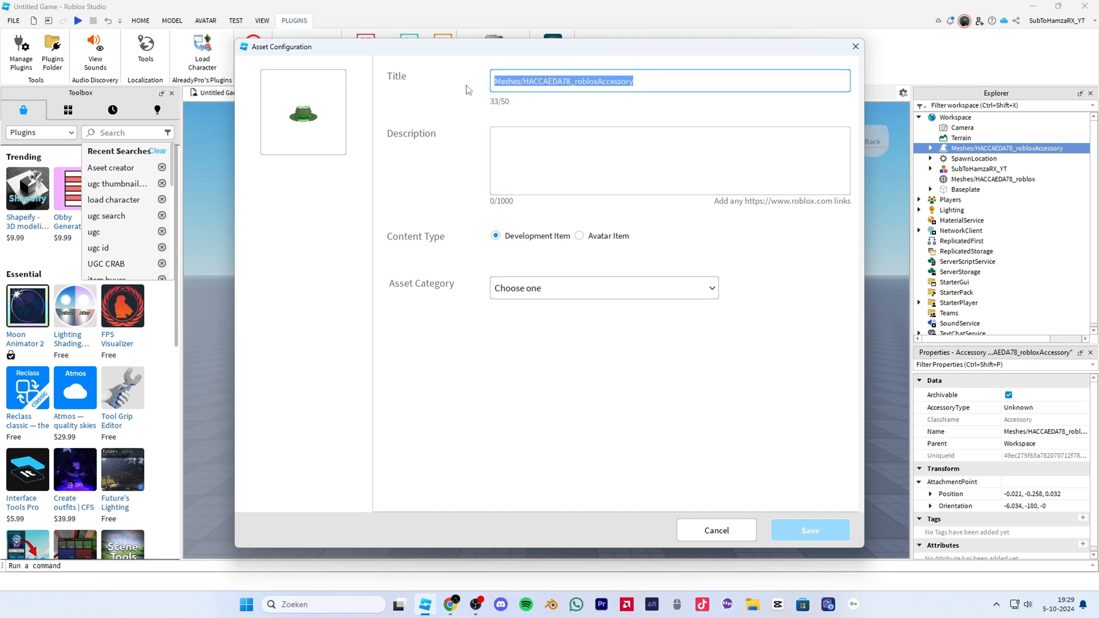
text(HamzaR)
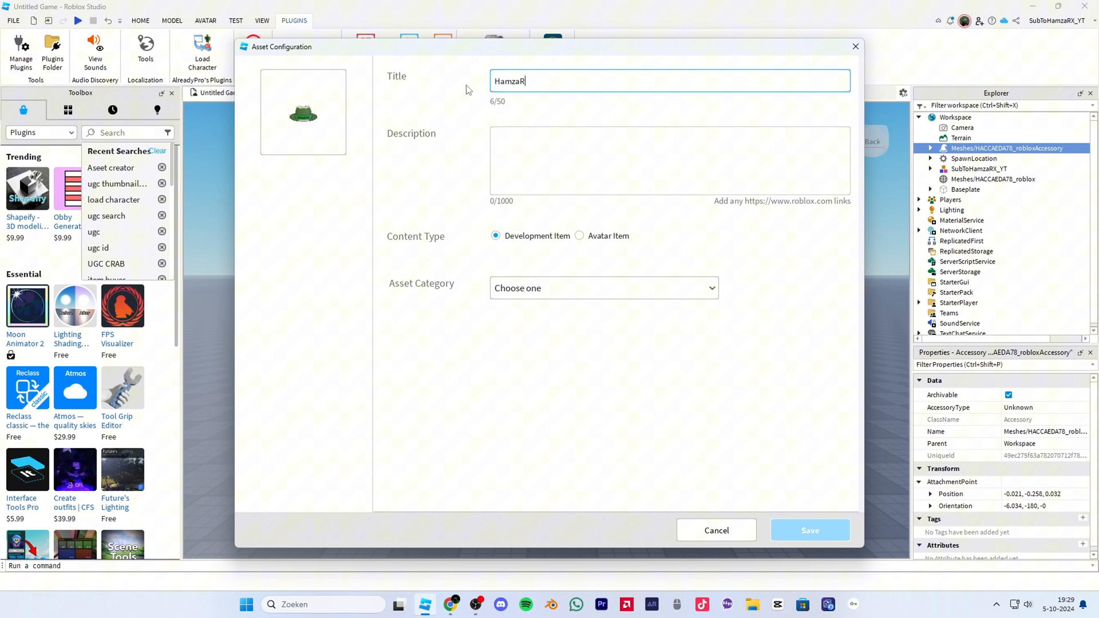
text(X test hat)
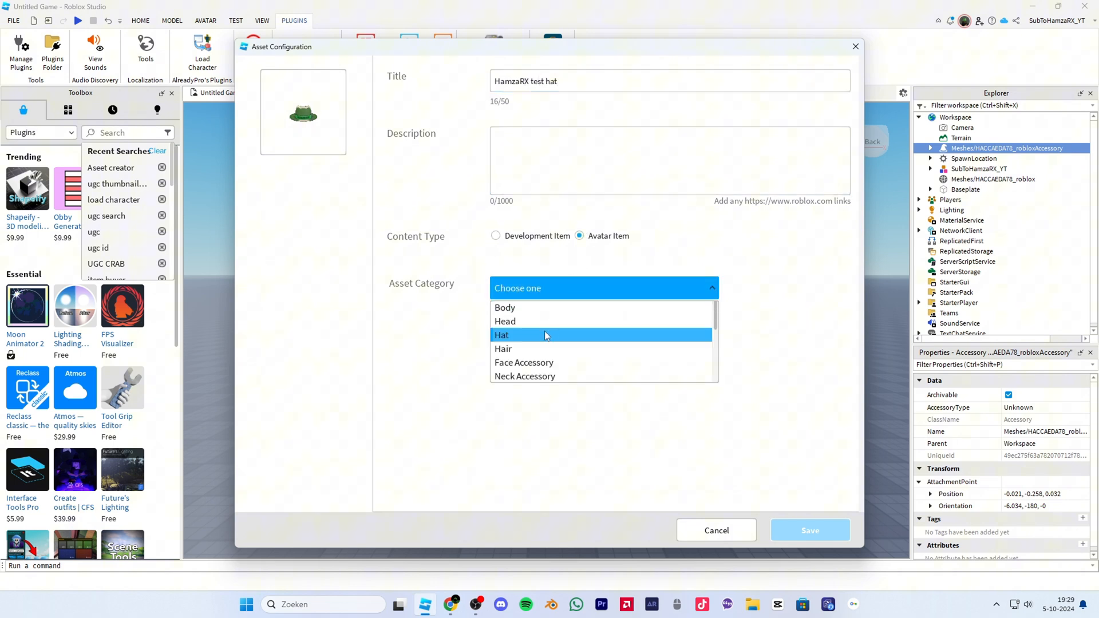
click(501, 335)
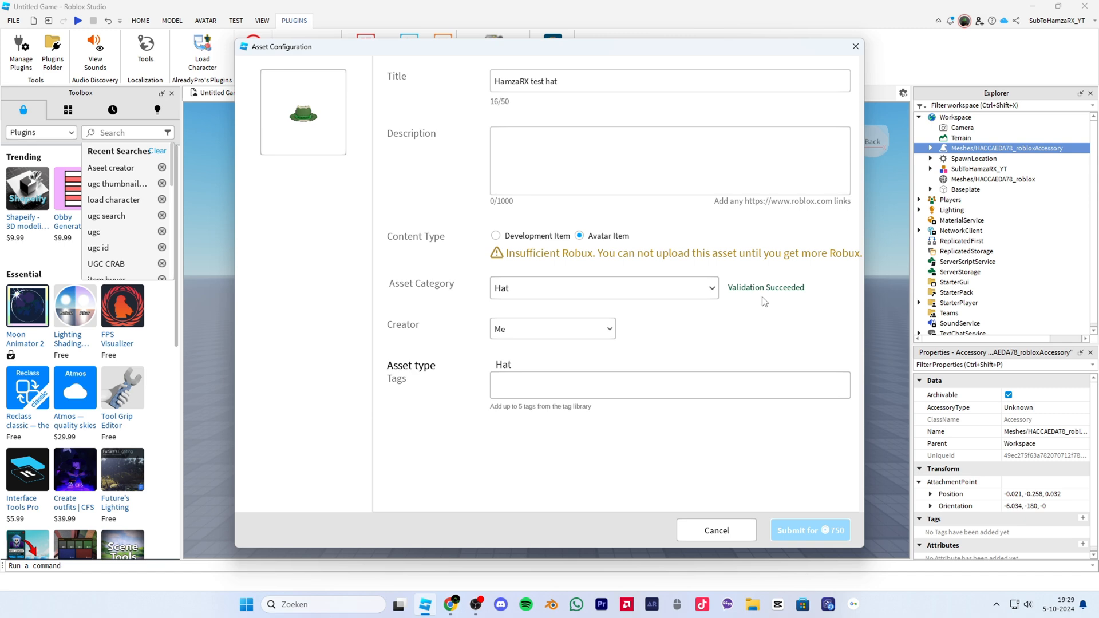
mouse_move(749, 300)
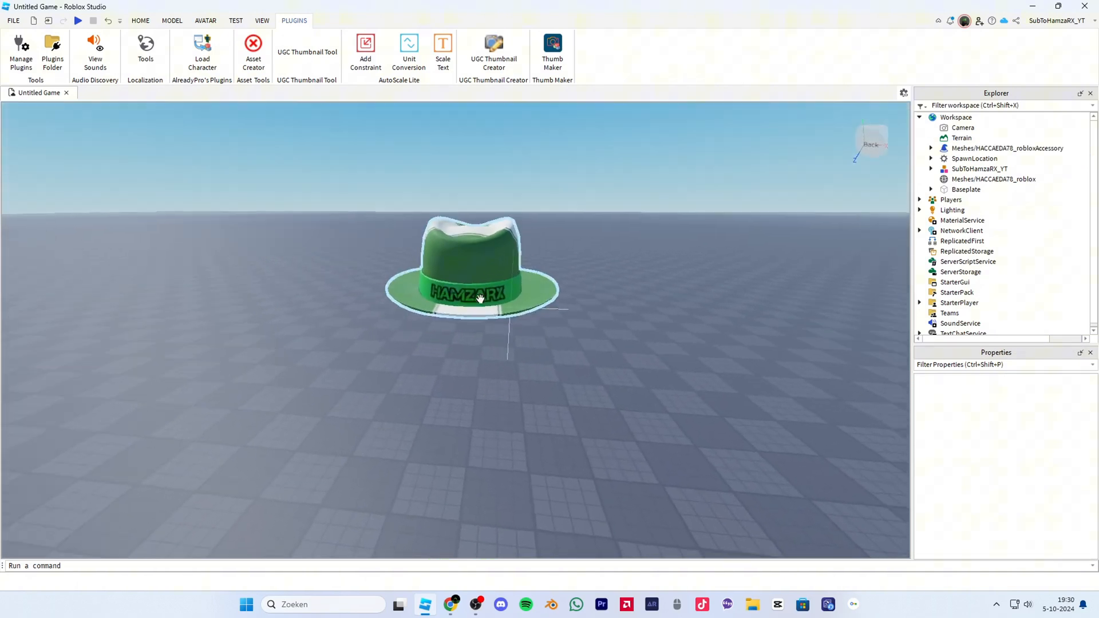
drag(480, 297, 597, 341)
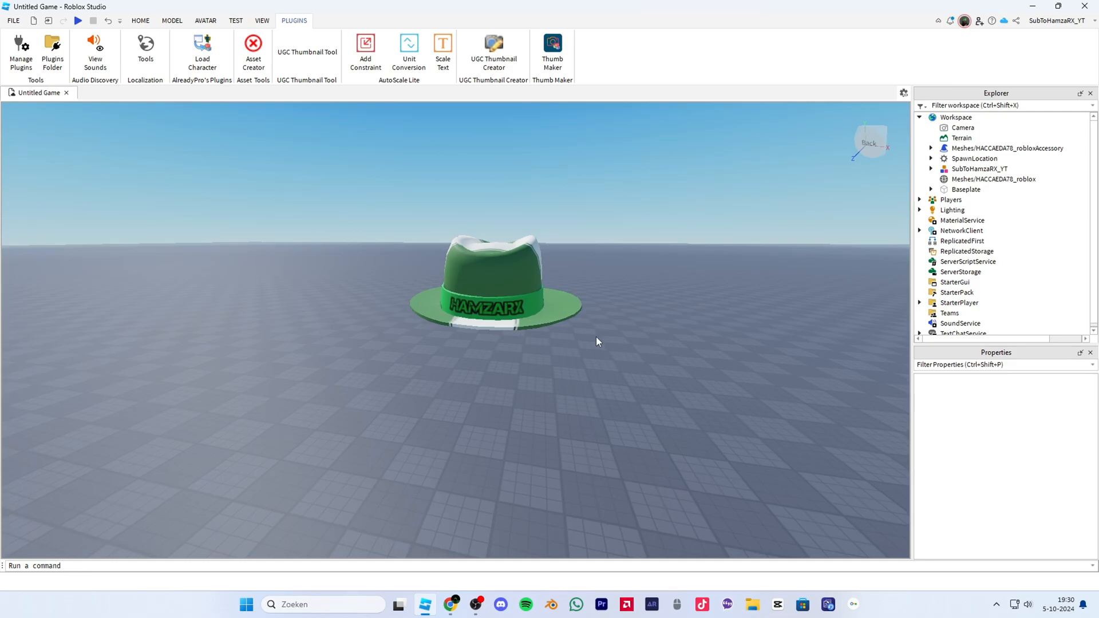